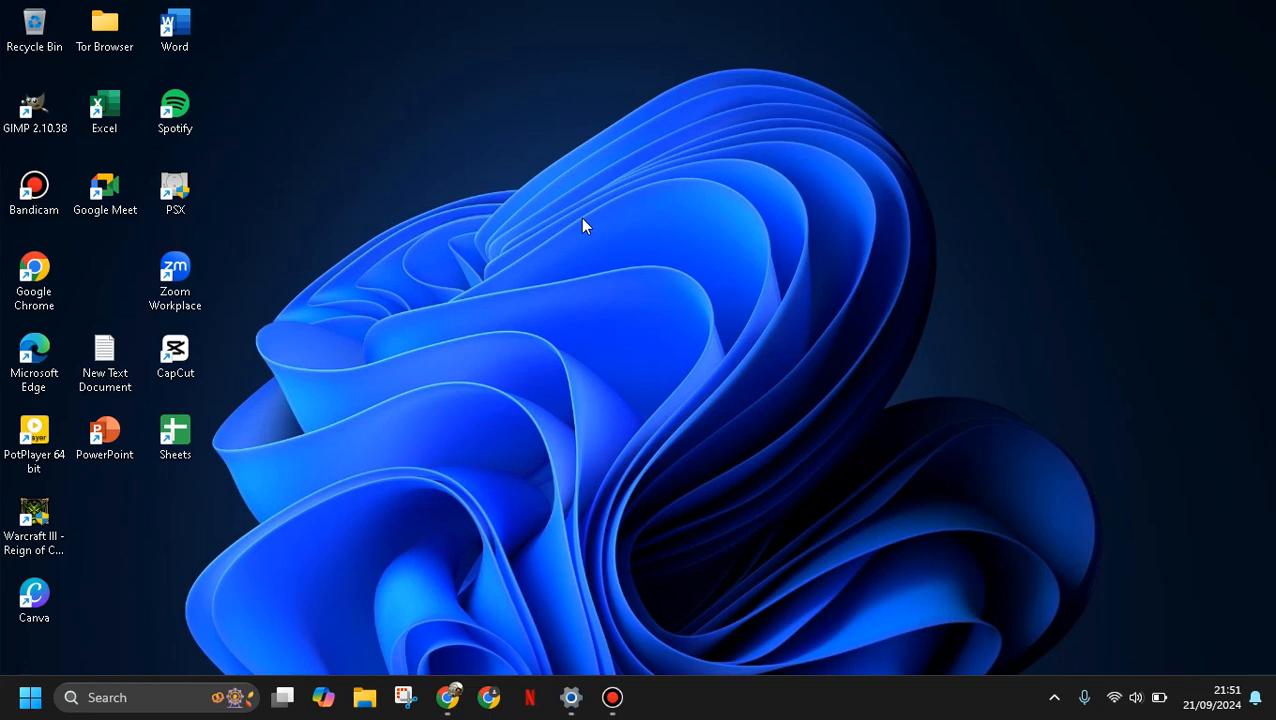
Bring up the context menu on an empty area of the Windows 11 desktop
{"action": "right_click", "coordinate": [584, 224]}
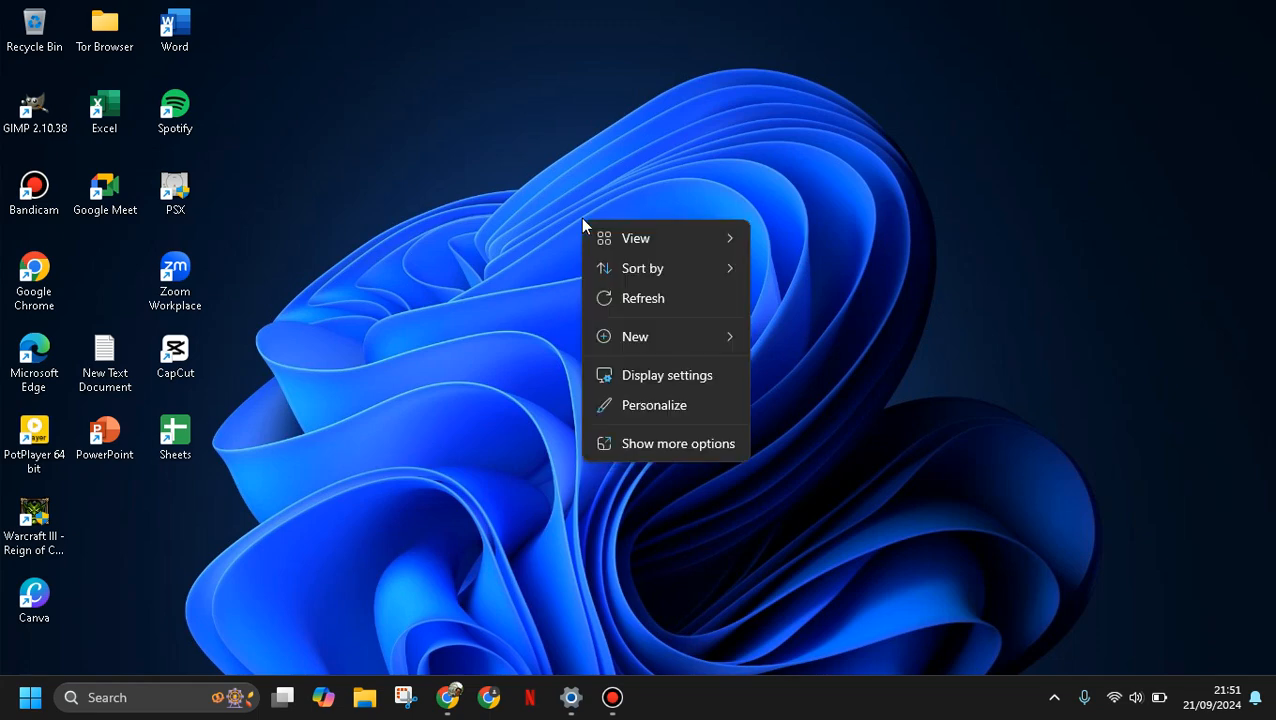
Go to the Display settings page and reach its Scale & layout section
{"action": "left_click", "coordinate": [668, 376]}
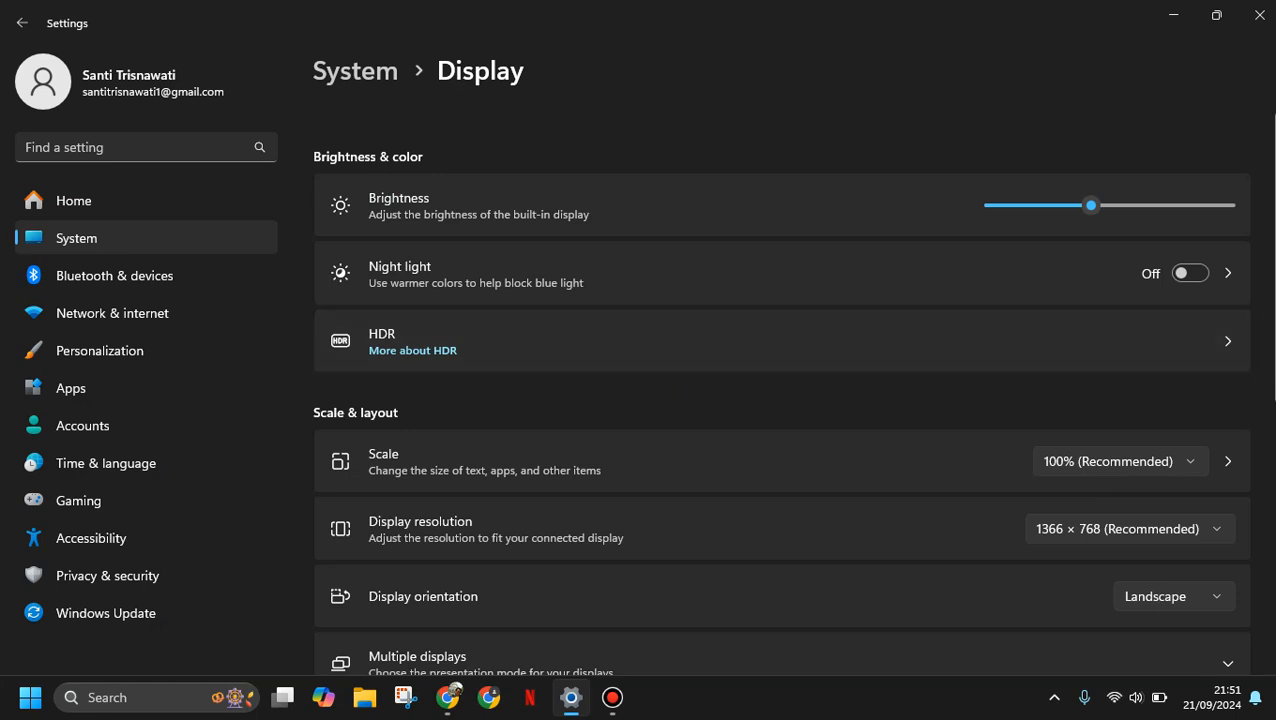
{"action": "scroll", "scroll_direction": "down", "scroll_amount": 3}
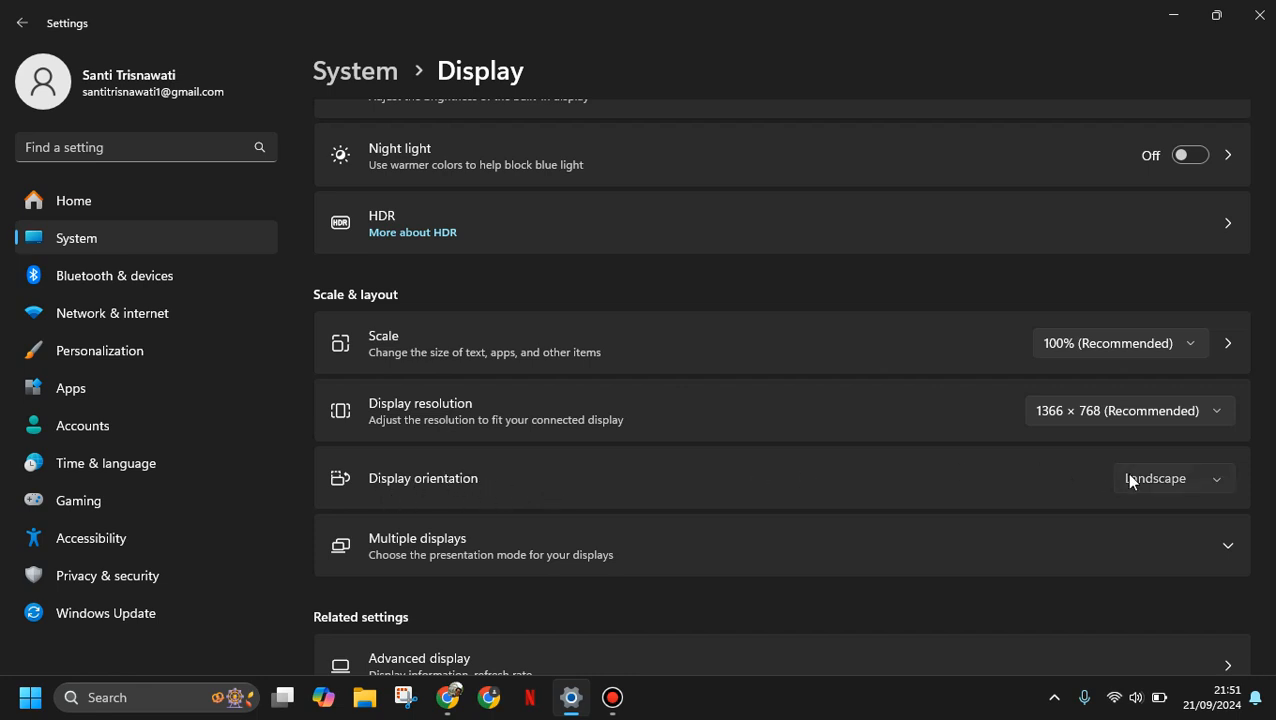
Expand Display orientation to reveal Landscape, Portrait, Landscape (flipped) and Portrait (flipped)
{"action": "left_click", "coordinate": [1170, 478]}
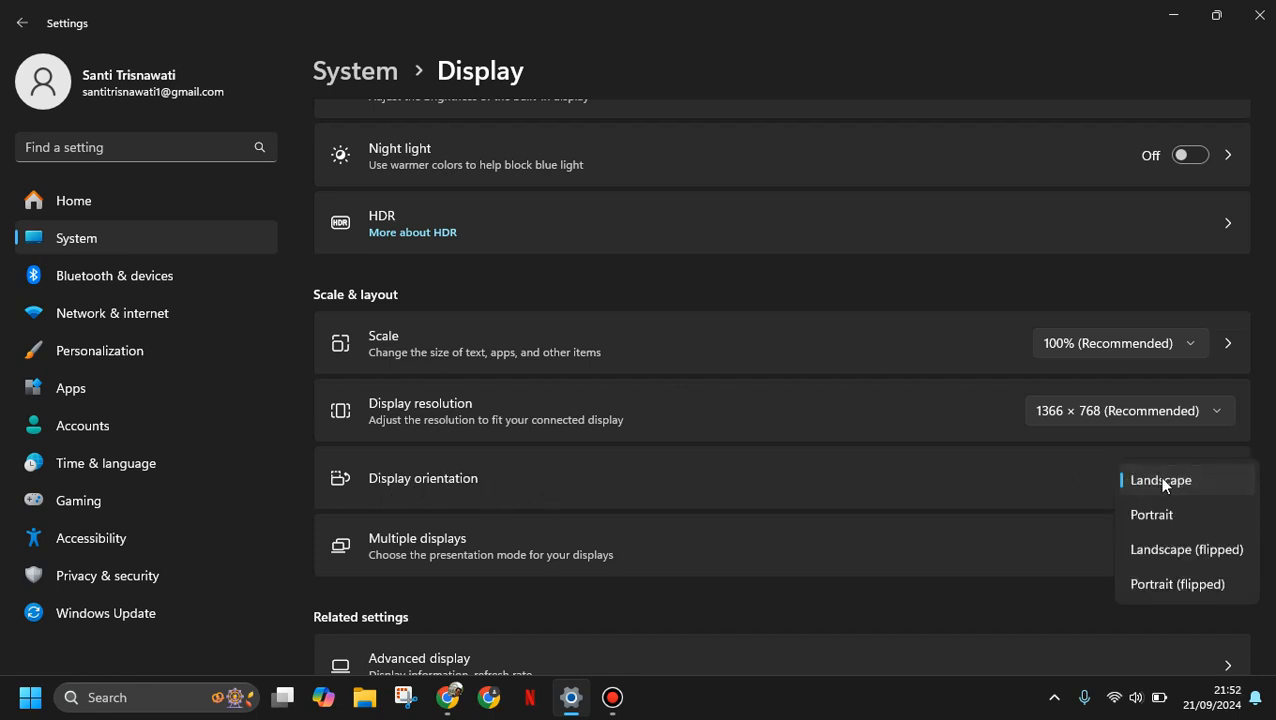
{"action": "mouse_move", "coordinate": [1168, 514]}
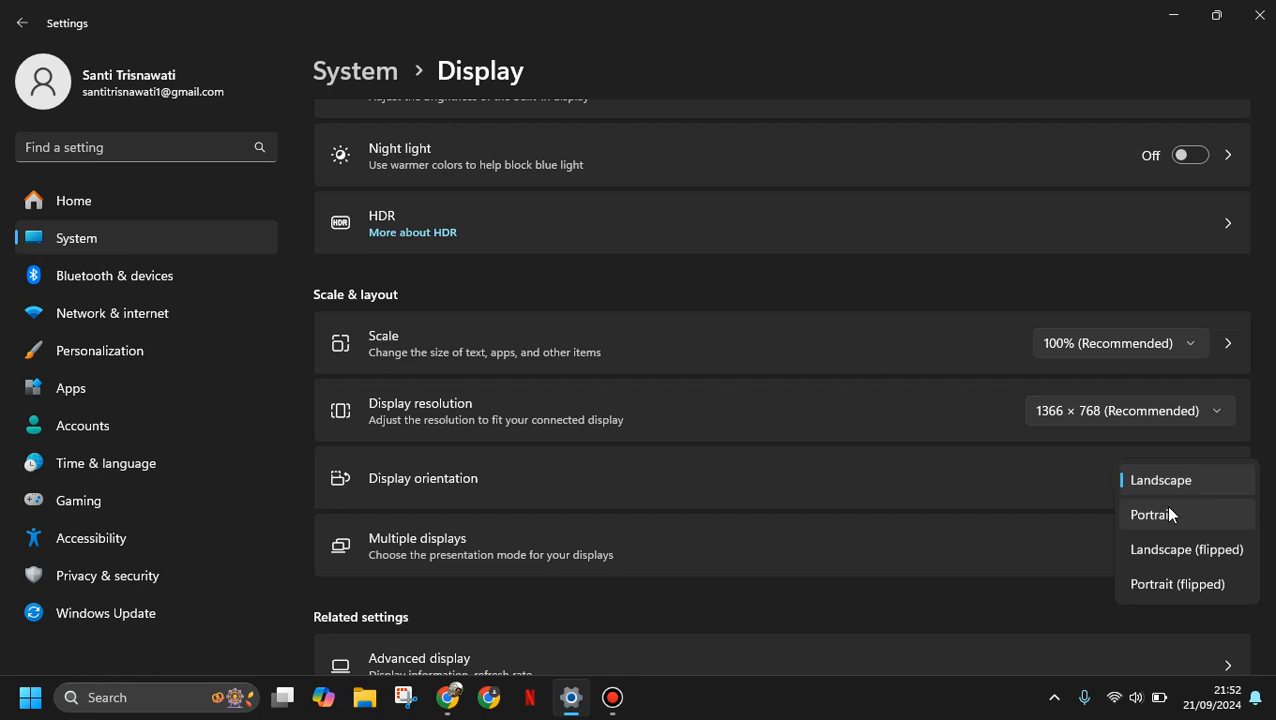
{"action": "mouse_move", "coordinate": [1176, 548]}
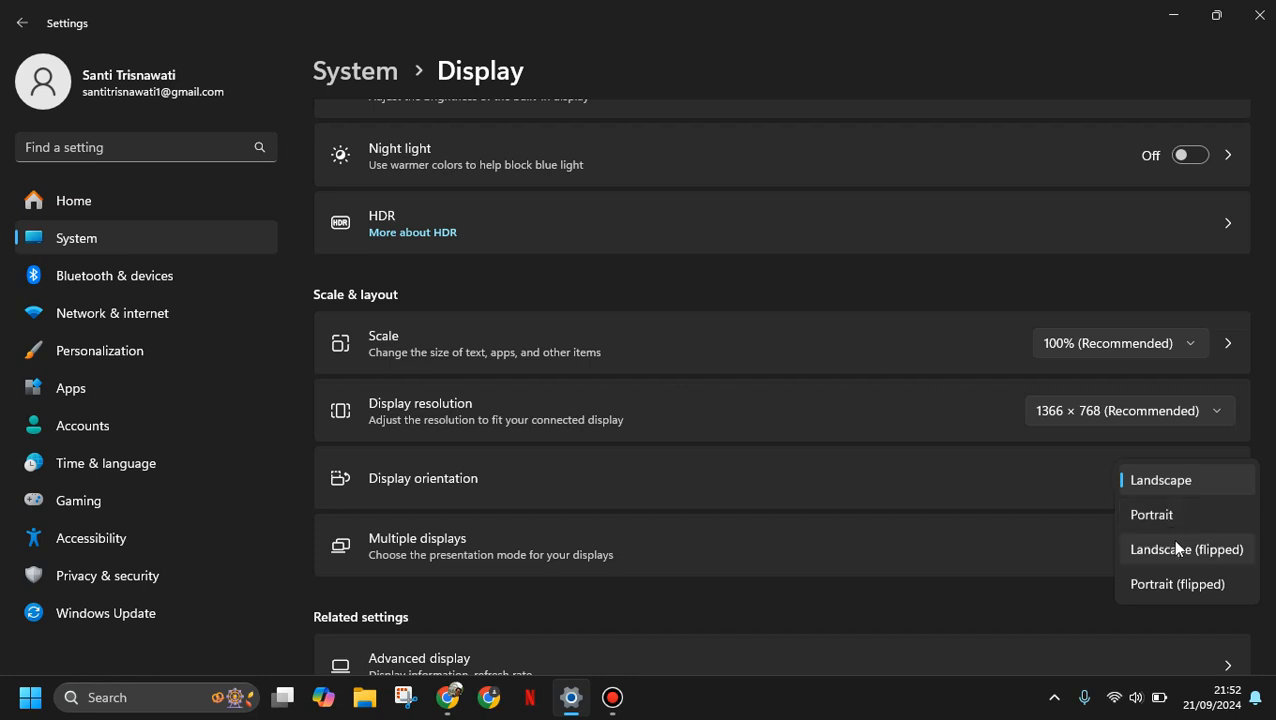
{"action": "mouse_move", "coordinate": [1180, 548]}
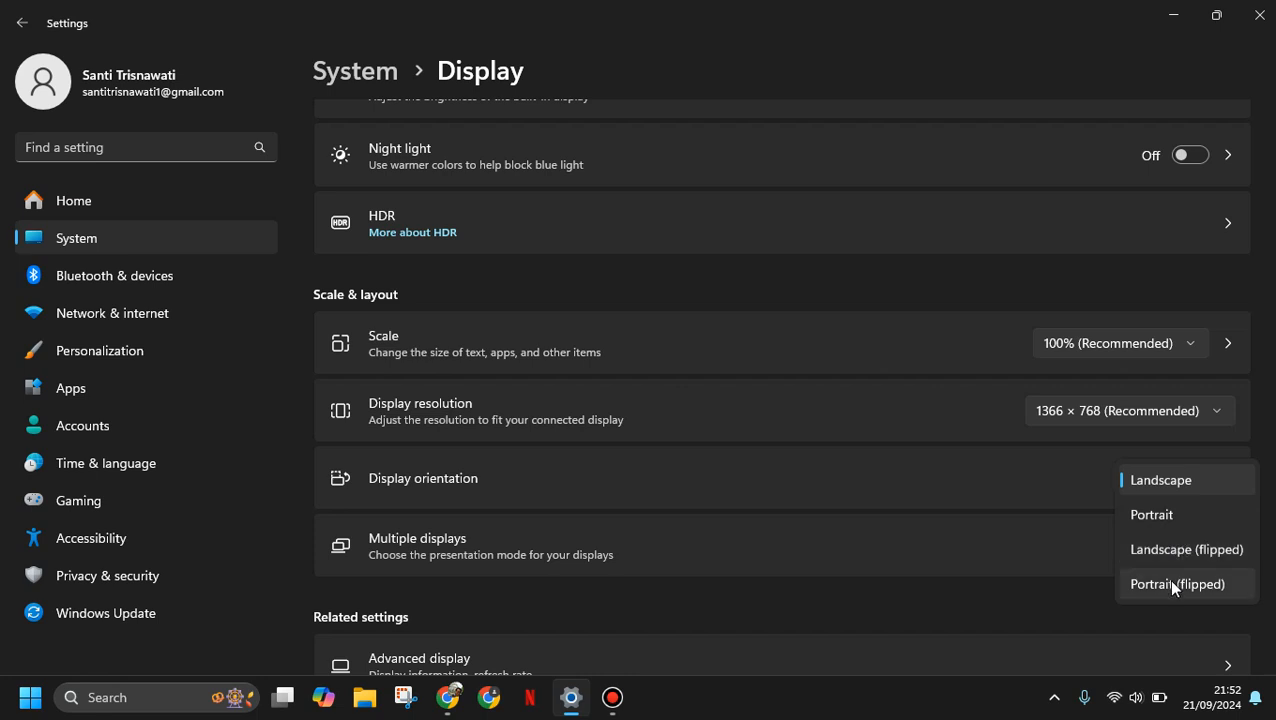
{"action": "mouse_move", "coordinate": [1188, 598]}
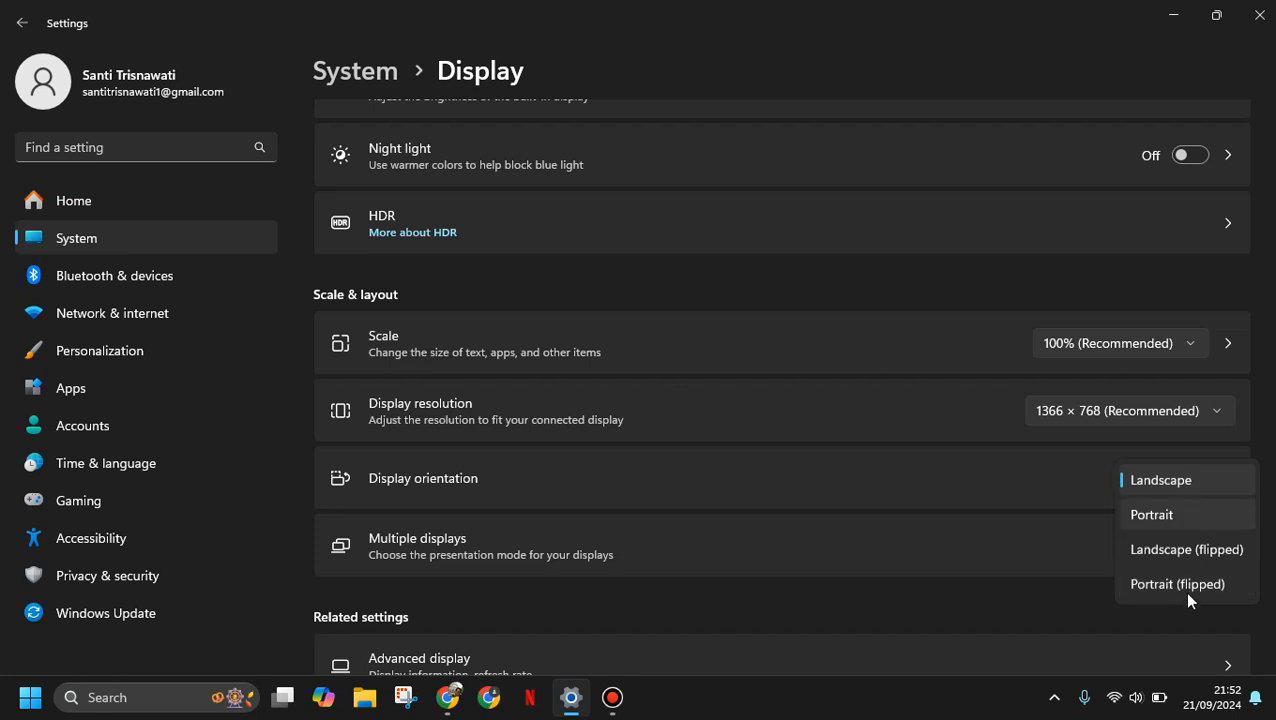